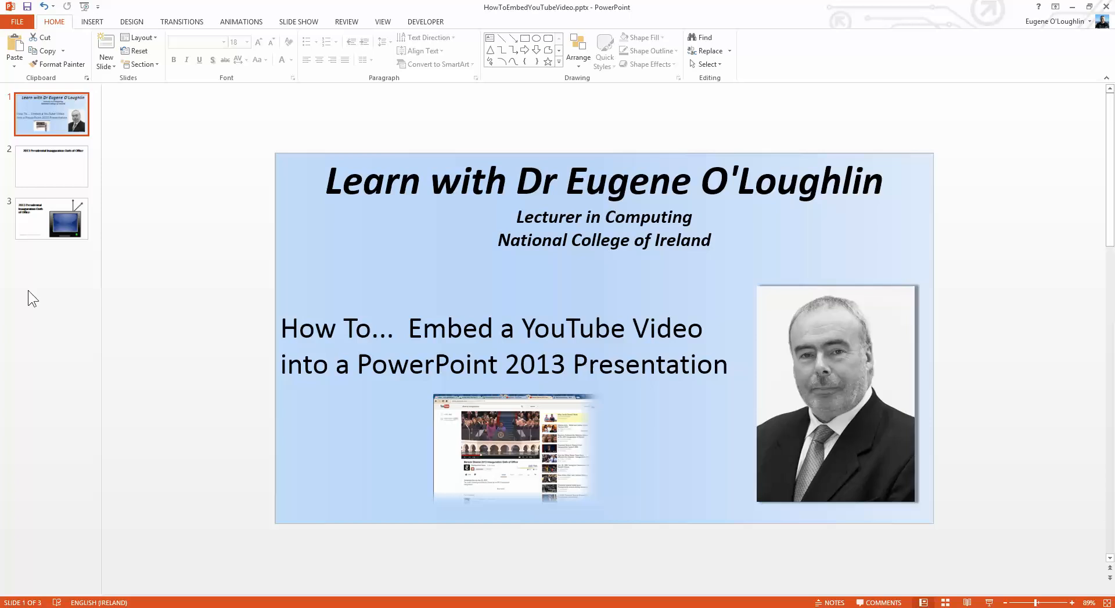
Step: Select slide 2, the inauguration Oath of Office slide, for editing
left_click(51, 166)
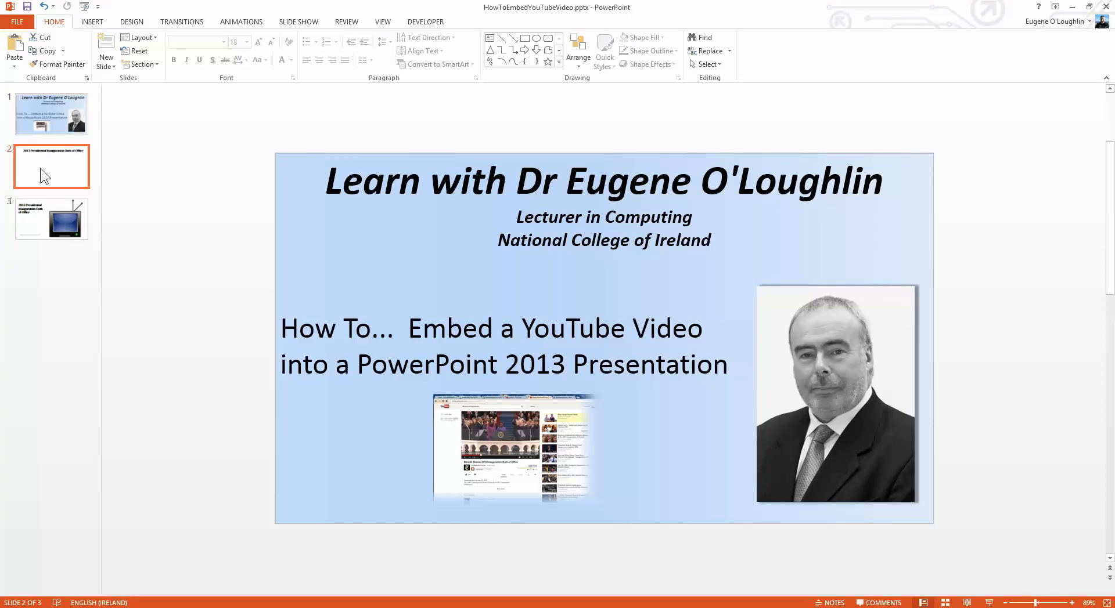
left_click(51, 166)
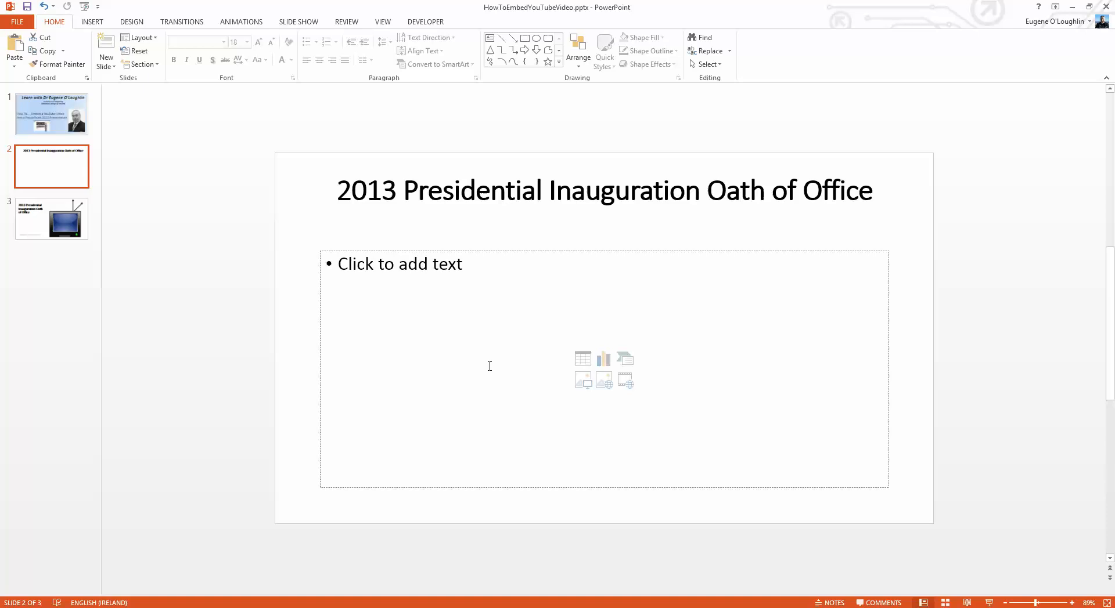
mouse_move(490, 391)
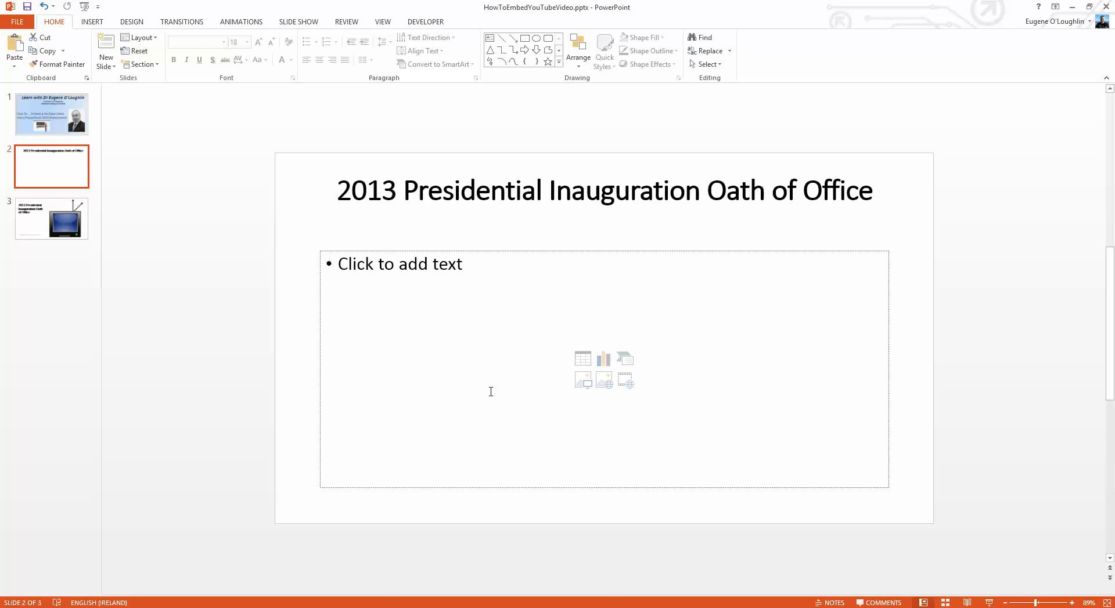
mouse_move(418, 398)
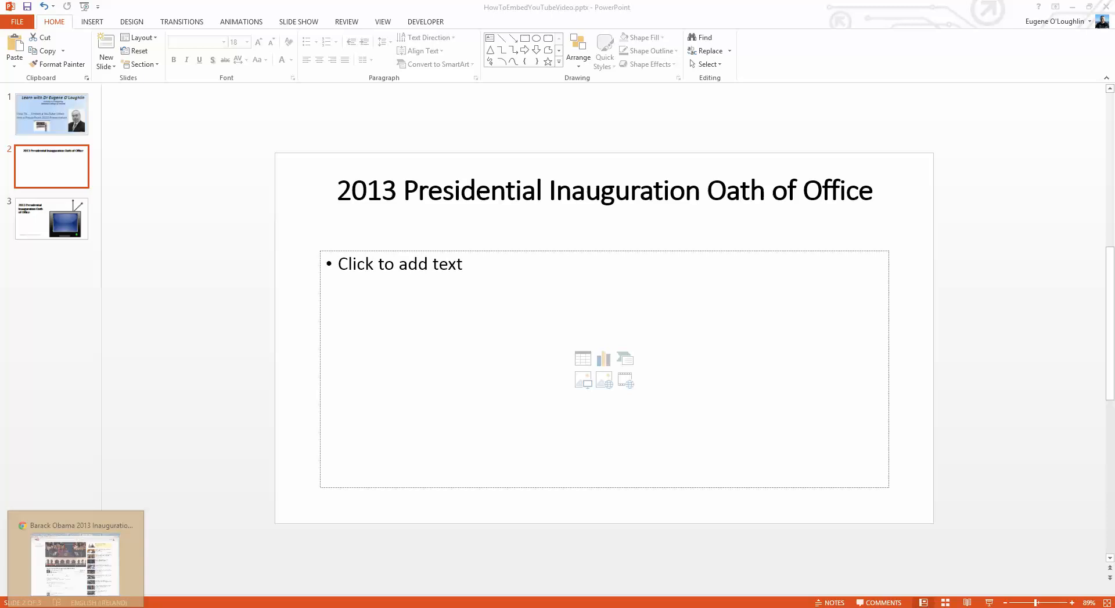
Step: Bring up the browser and show the Share options under the Obama 2013 inauguration video
left_click(75, 562)
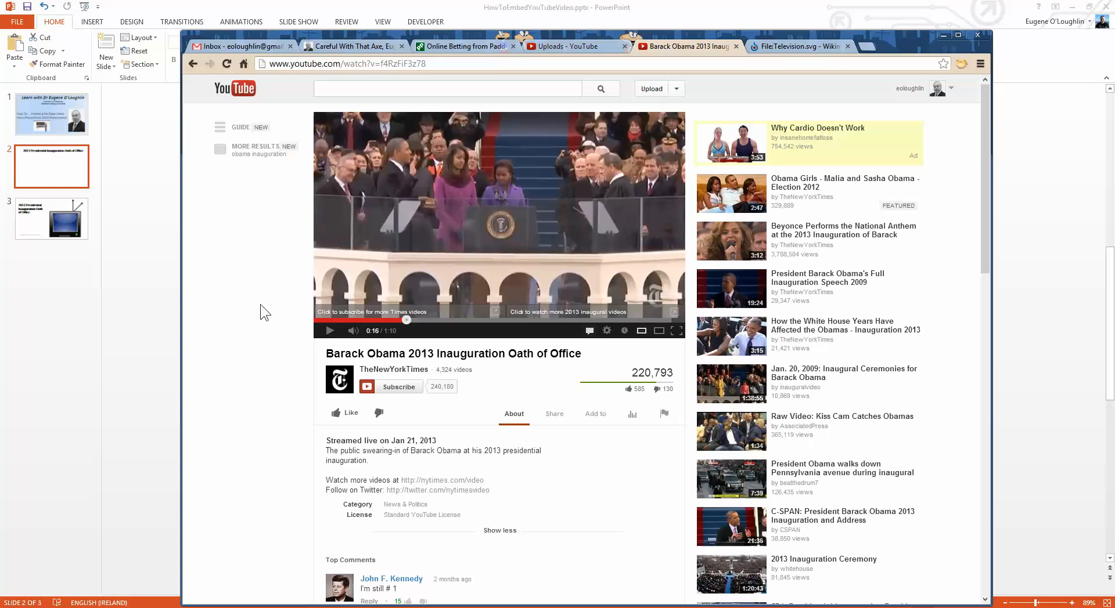
mouse_move(293, 348)
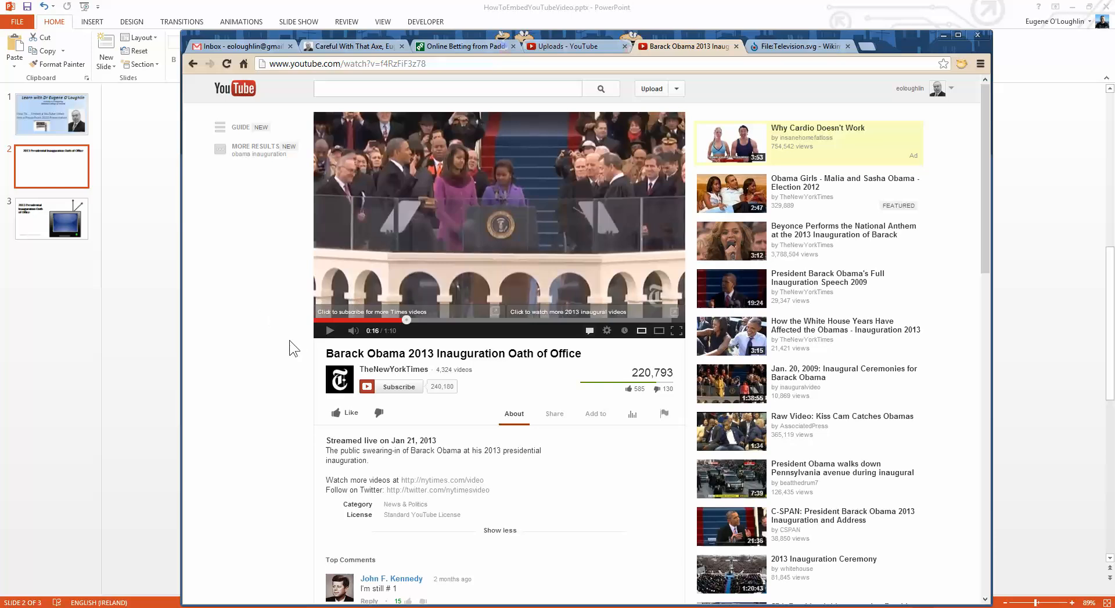
mouse_move(311, 373)
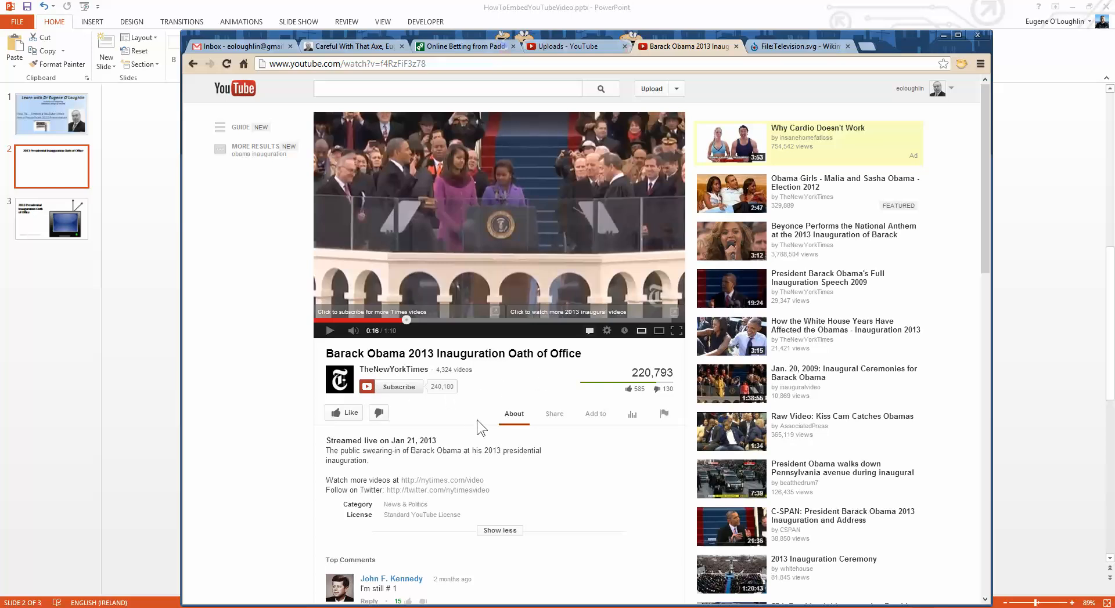
mouse_move(592, 429)
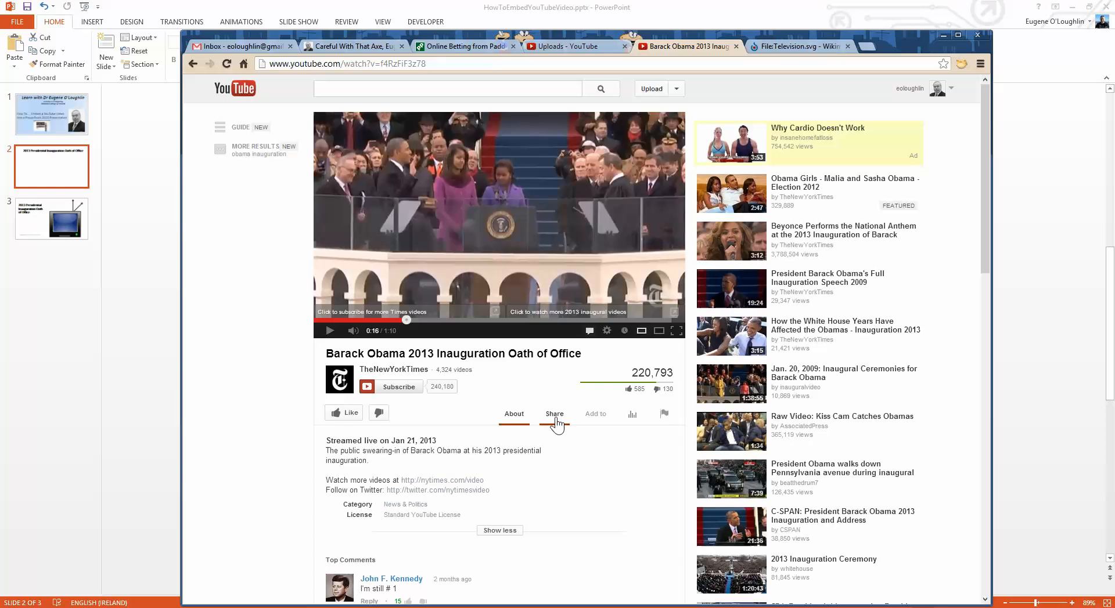
left_click(553, 414)
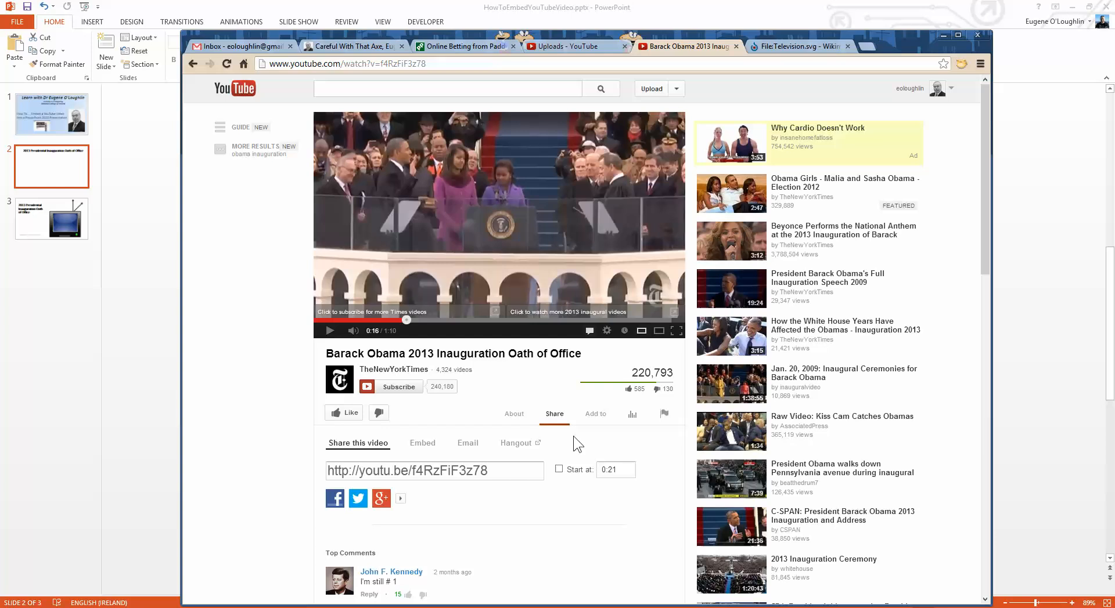
mouse_move(547, 440)
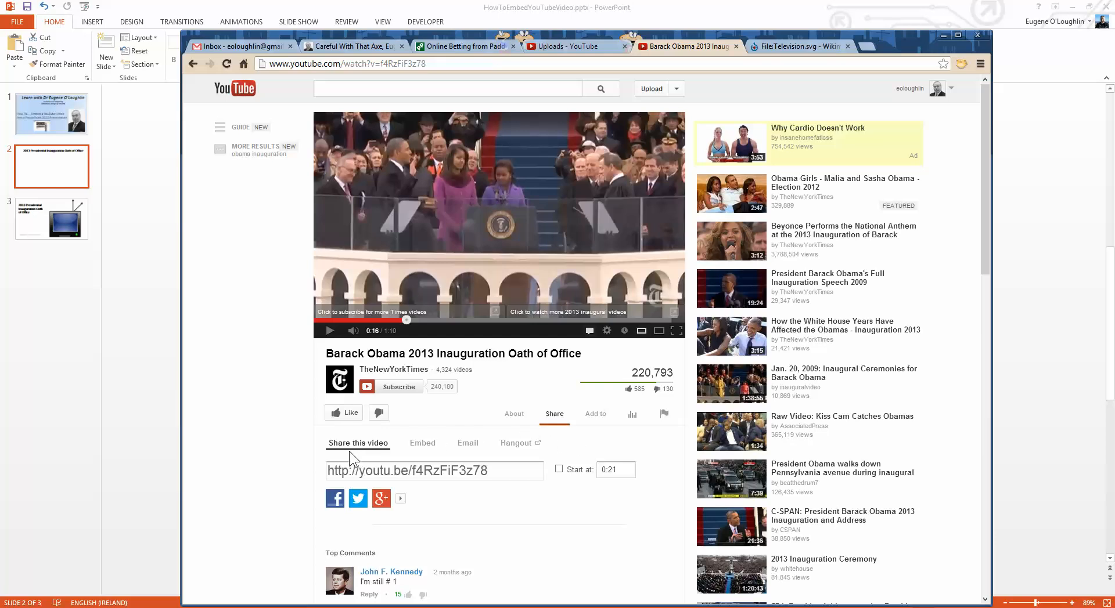
mouse_move(385, 466)
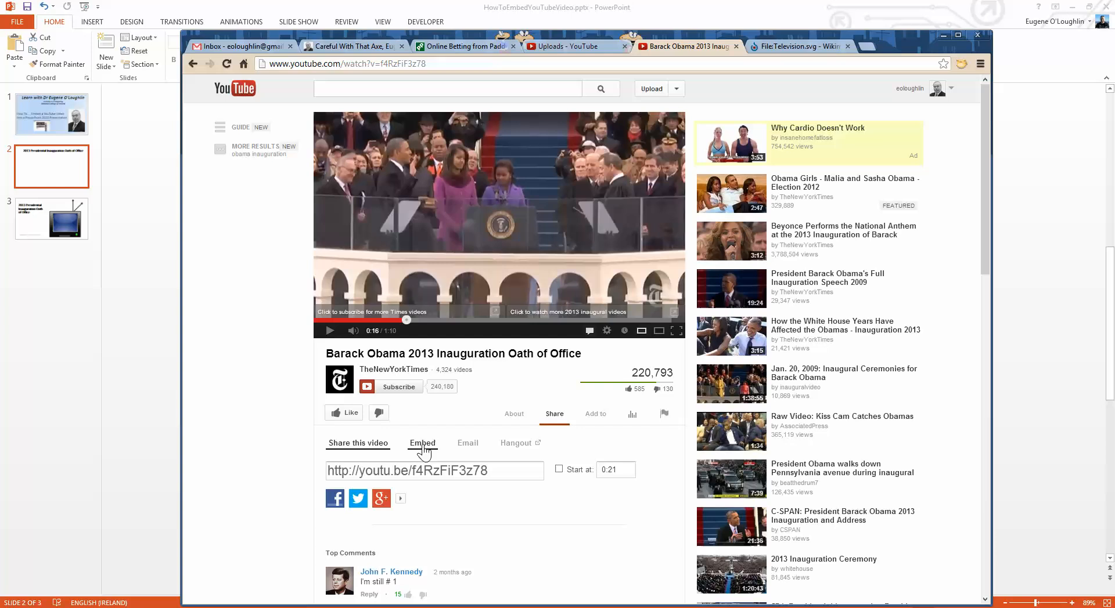
Step: Reveal the video's old-style object embed code and copy it
left_click(421, 443)
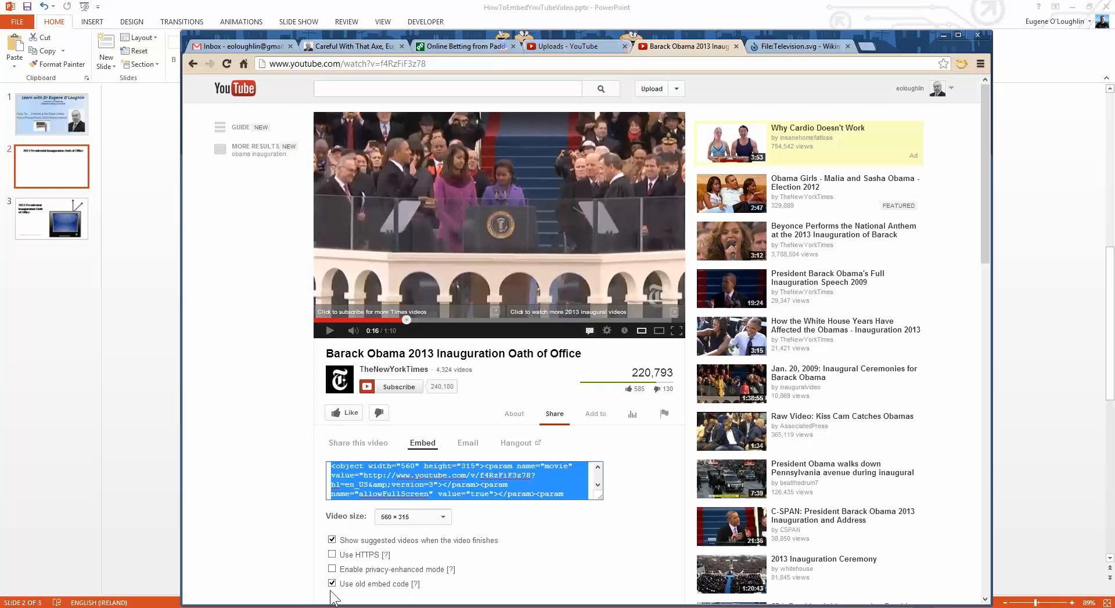
mouse_move(282, 512)
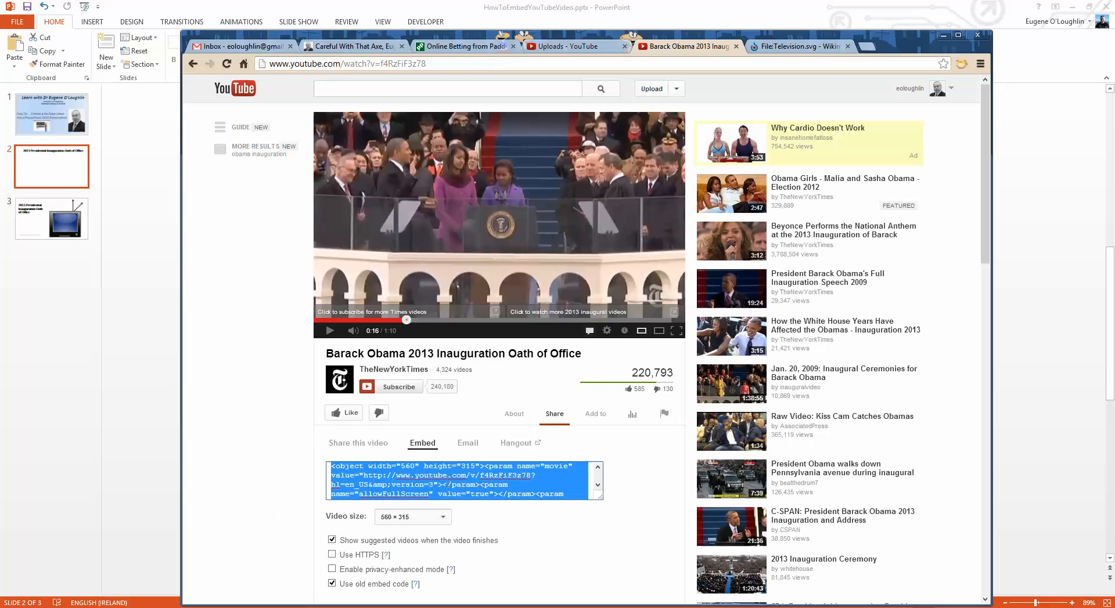
right_click(462, 483)
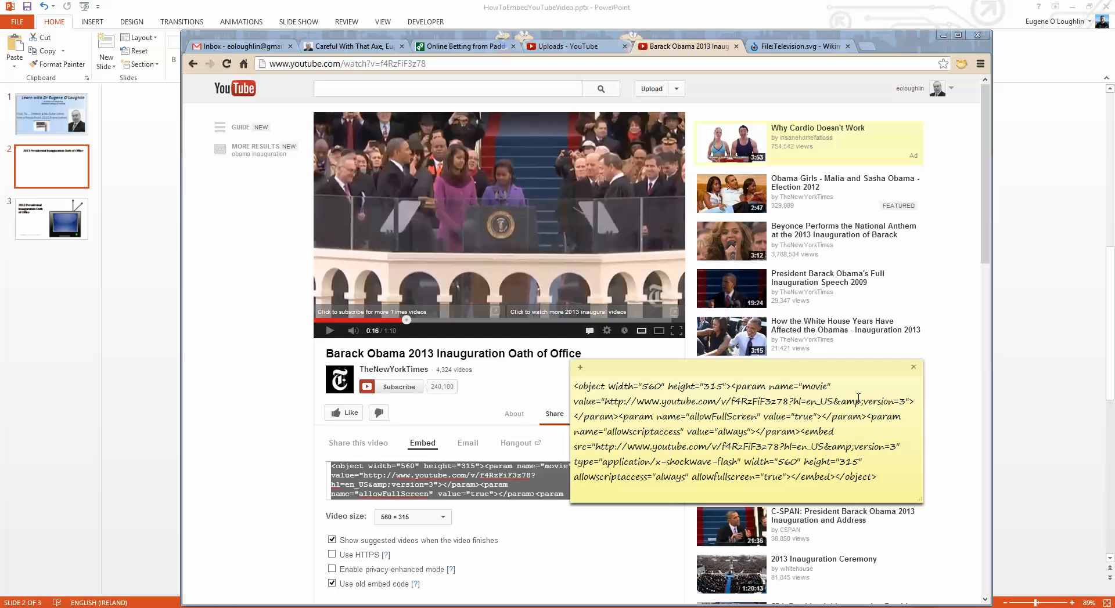
Step: Delete version=3 from both YouTube links in the sticky note and copy the edited code
double_click(873, 402)
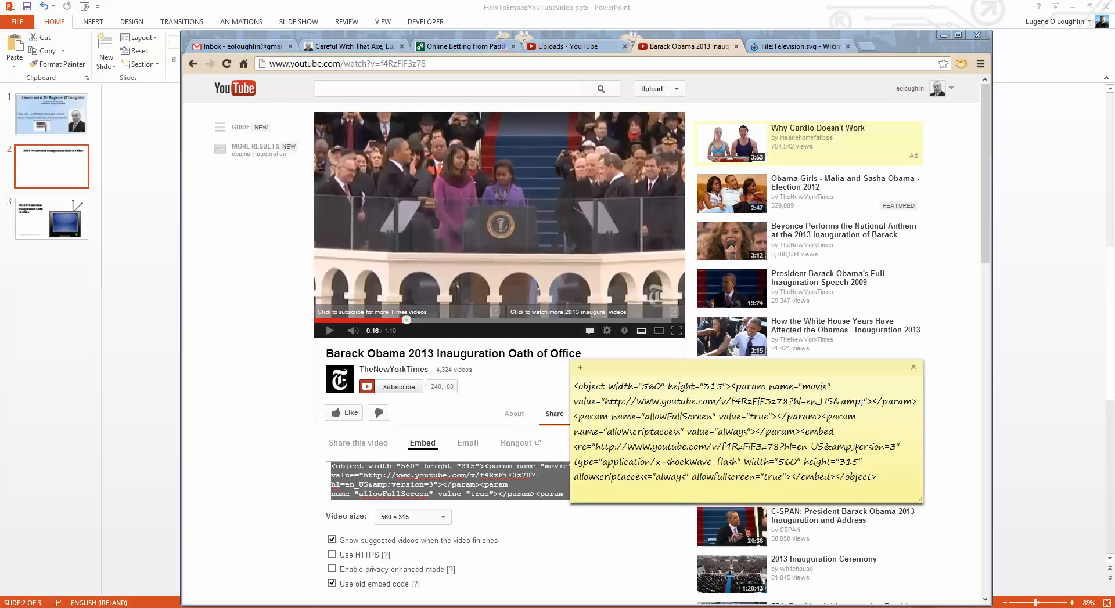
double_click(868, 446)
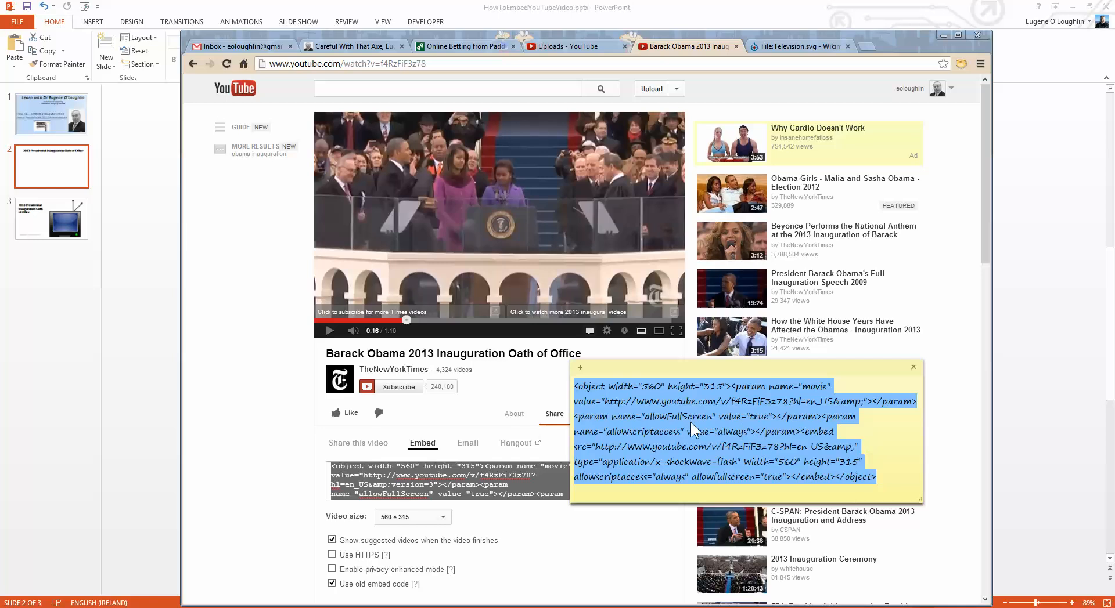
right_click(714, 424)
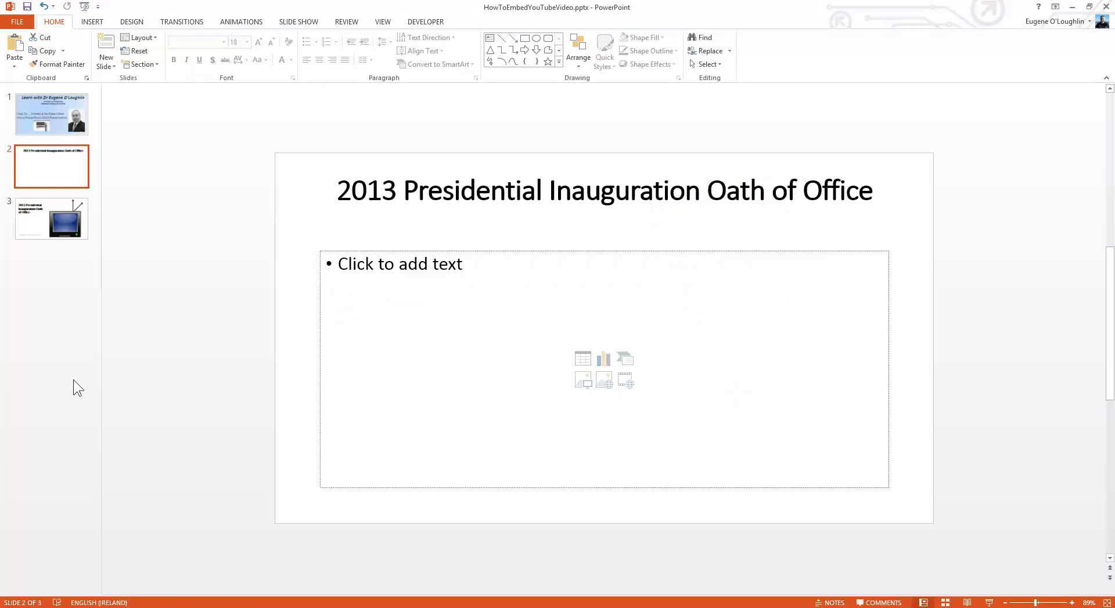
mouse_move(108, 376)
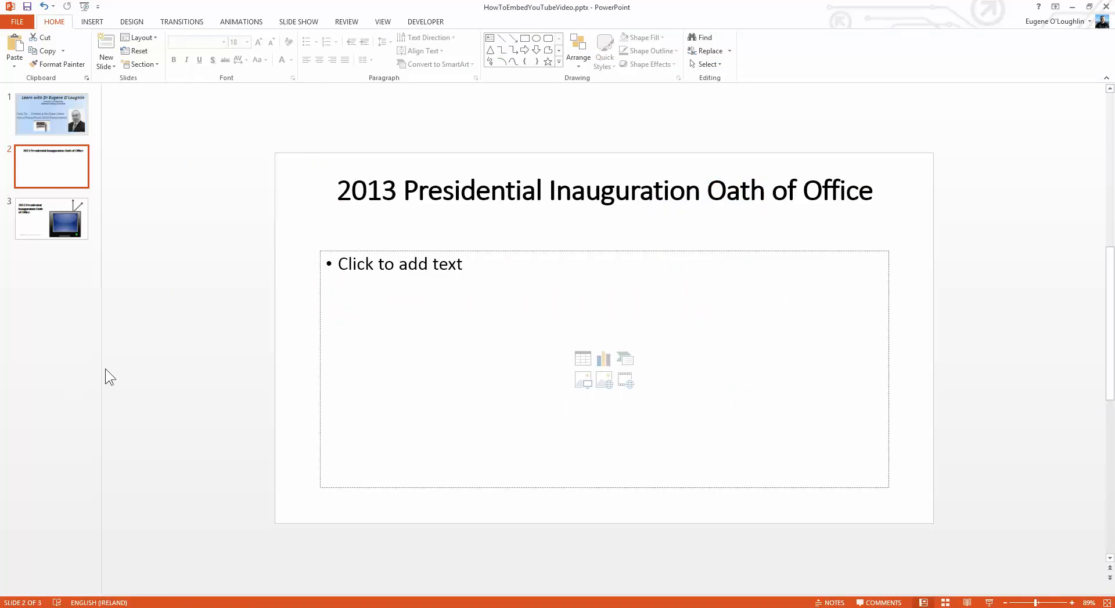
mouse_move(91, 21)
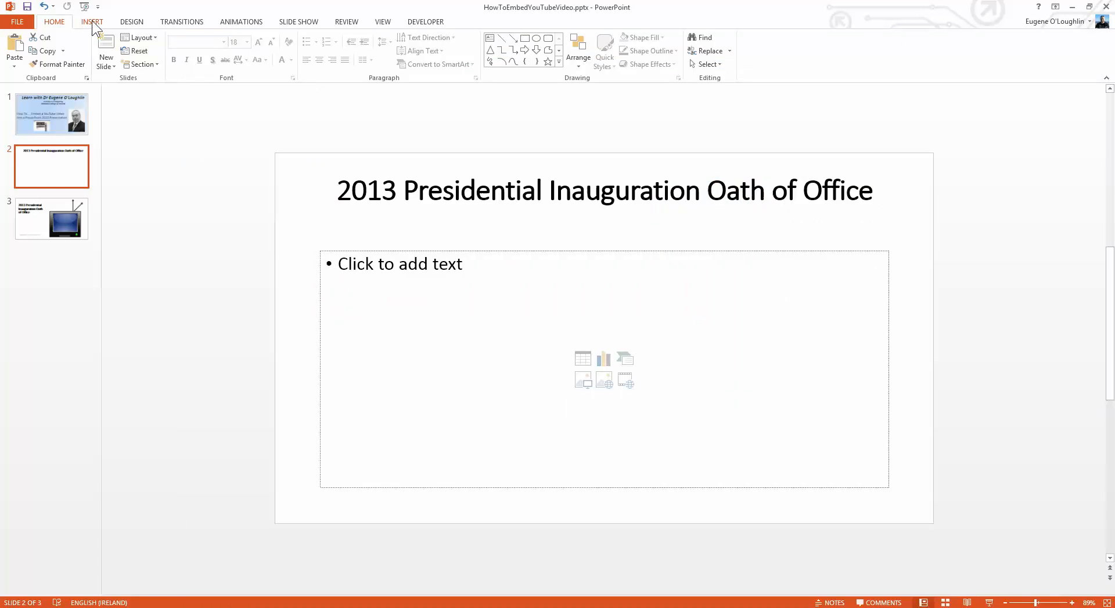
Step: Bring up the Insert Video window via Insert > Video > Online Video on slide 2
left_click(92, 21)
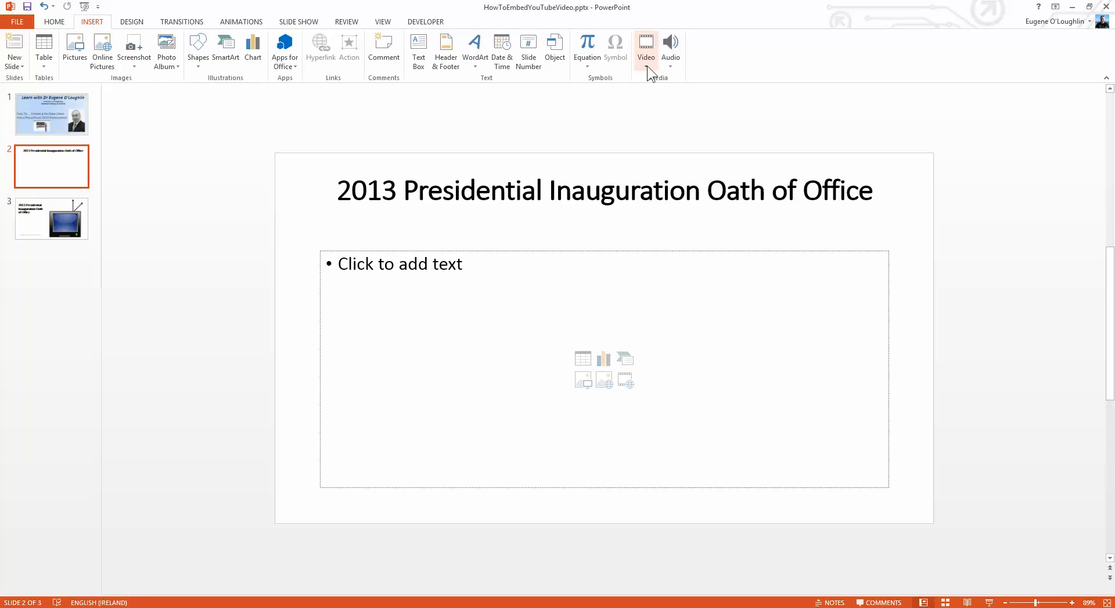
mouse_move(646, 46)
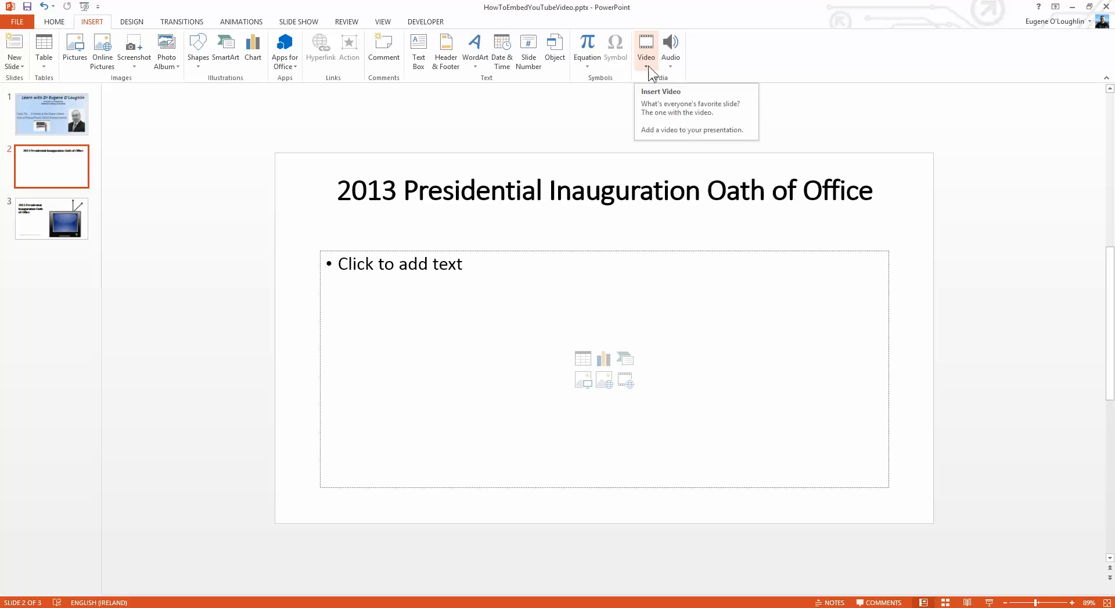
left_click(645, 41)
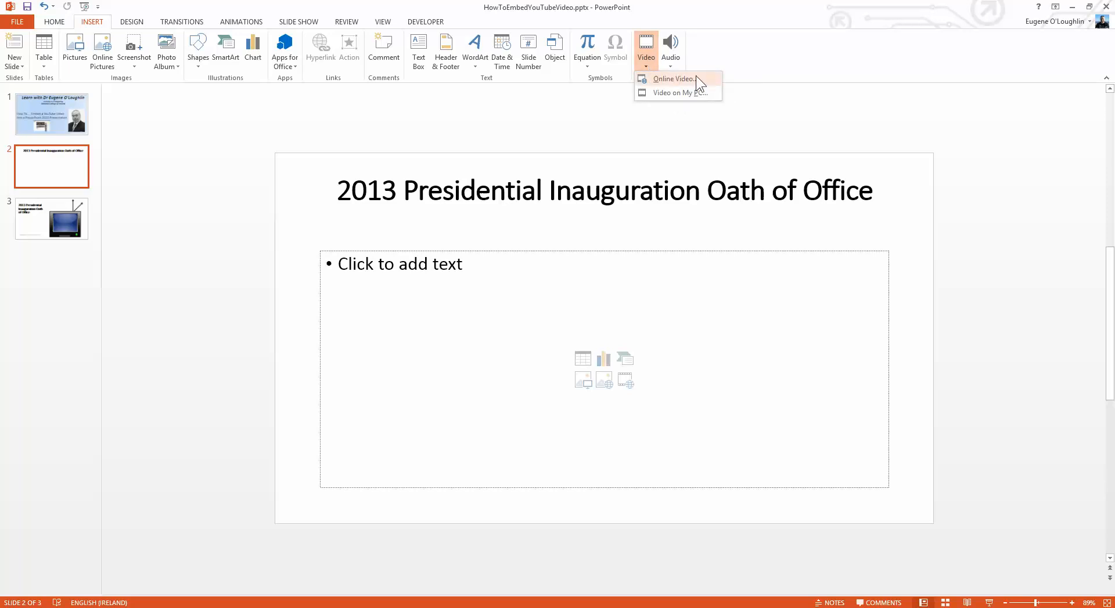
mouse_move(701, 85)
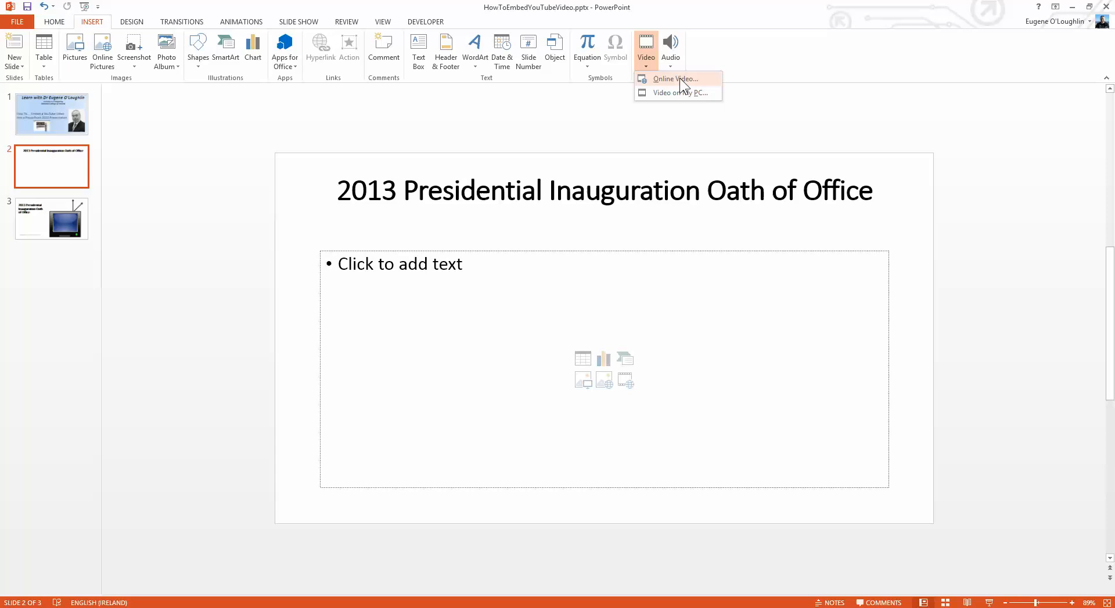
left_click(673, 79)
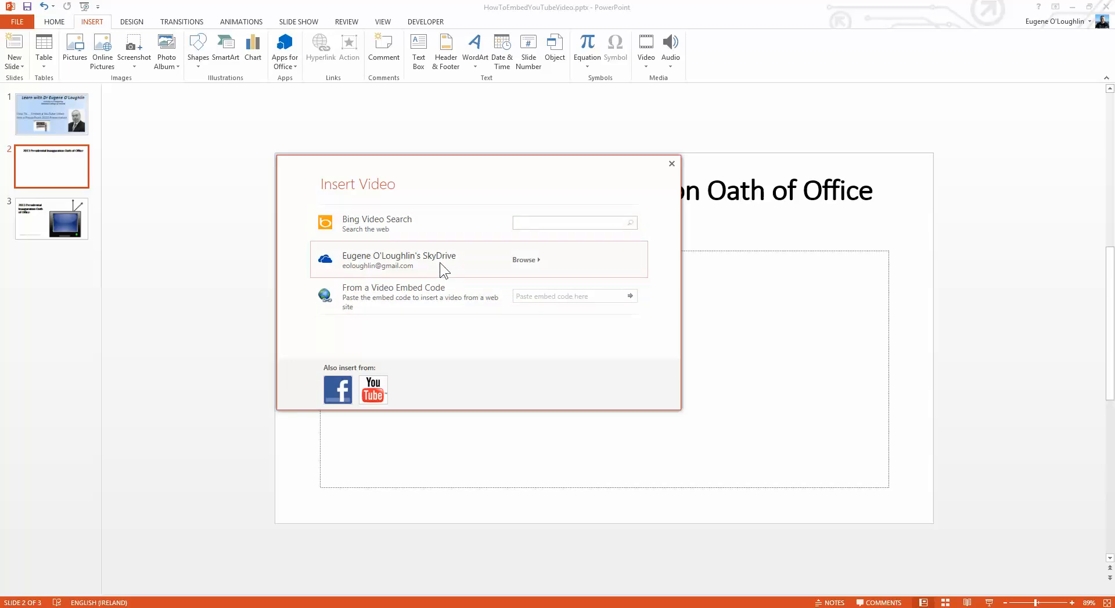
mouse_move(439, 318)
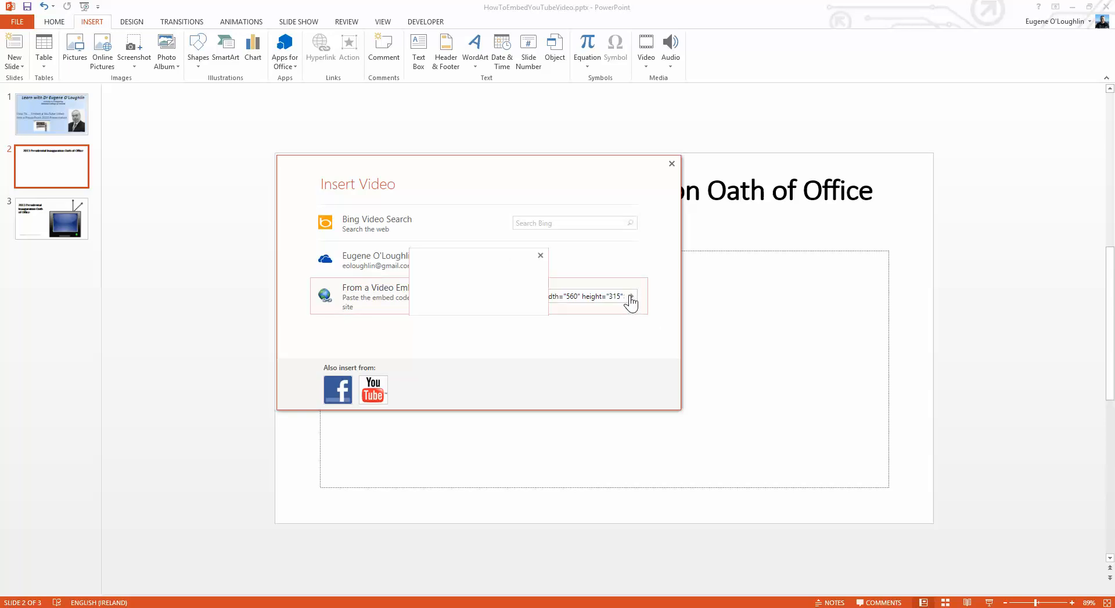
Step: Insert the video on slide 2 from the pasted YouTube embed code
left_click(670, 164)
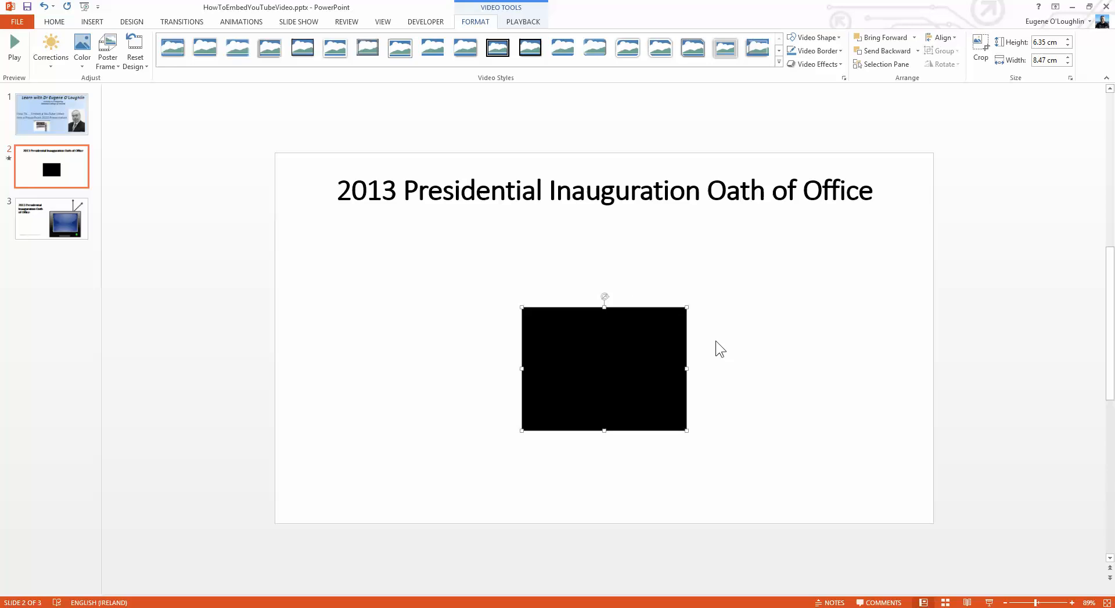
mouse_move(989, 603)
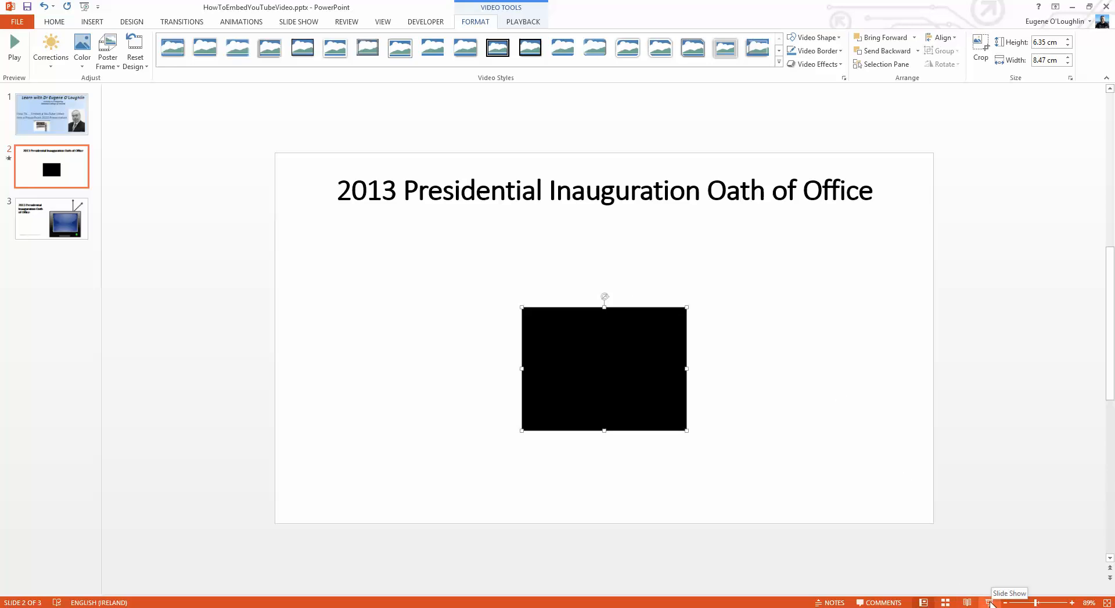
Step: Run the slide show from slide 2, play the embedded video and skip ahead in it
left_click(990, 603)
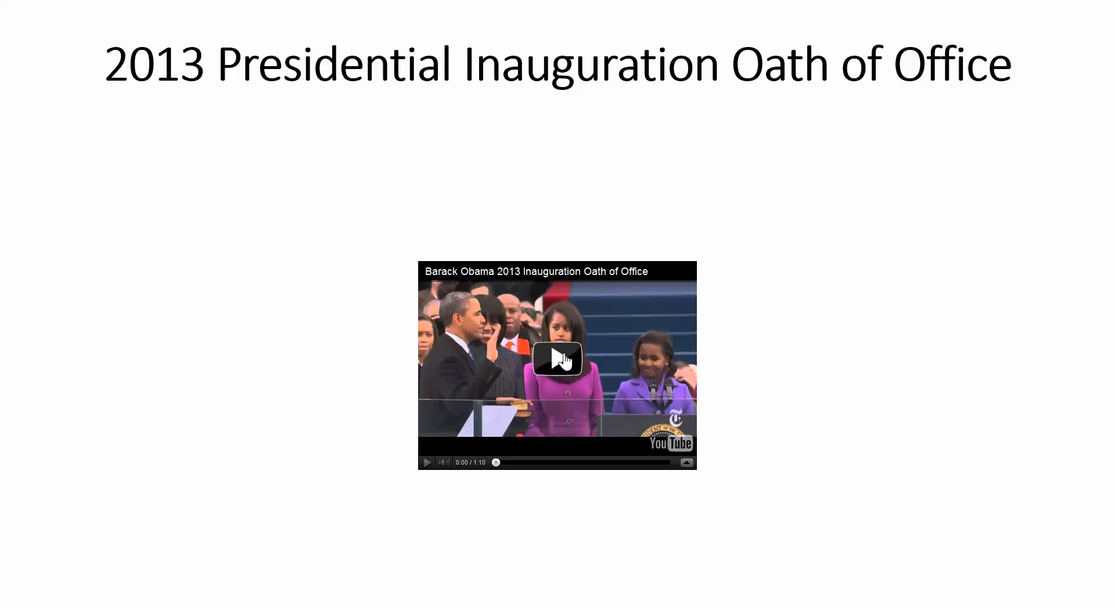
left_click(556, 359)
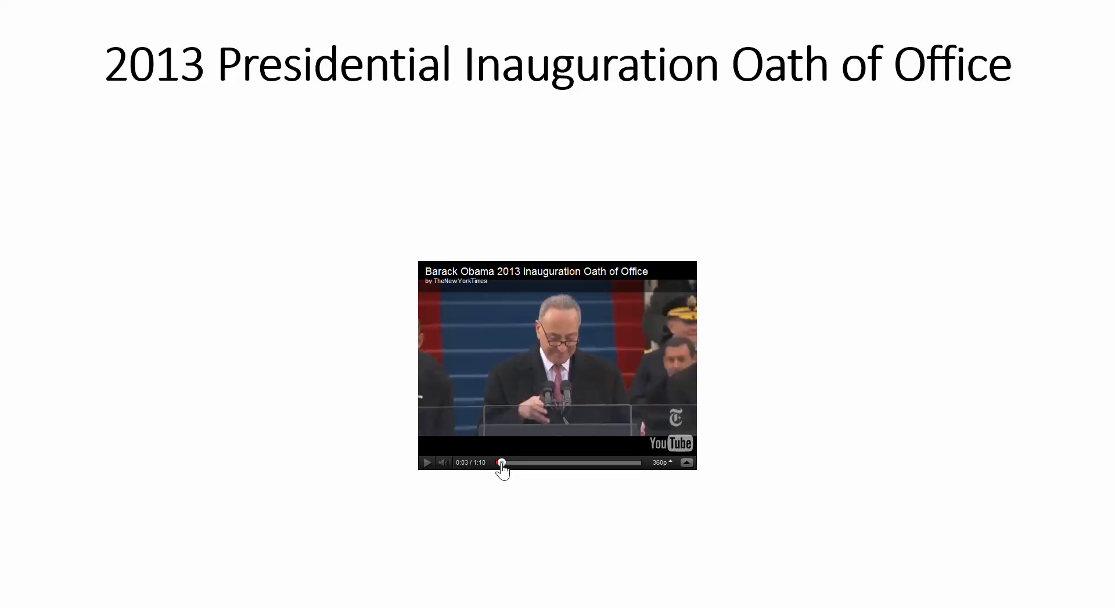
left_click_drag(501, 464, 564, 464)
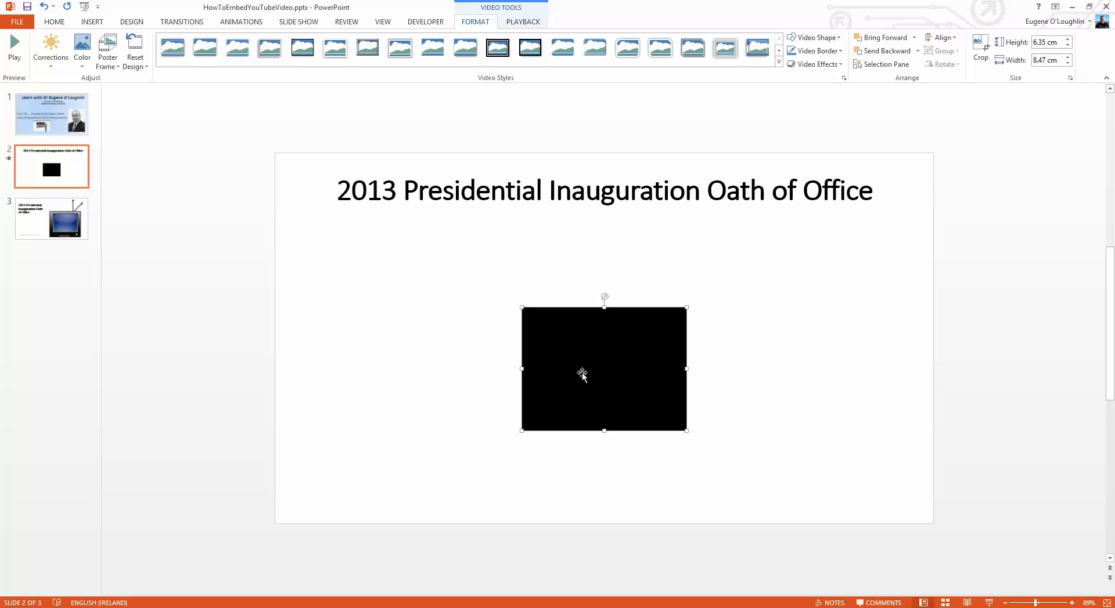
Step: Resize the video placeholder to fill slide 2 below the title
left_click_drag(582, 375, 426, 292)
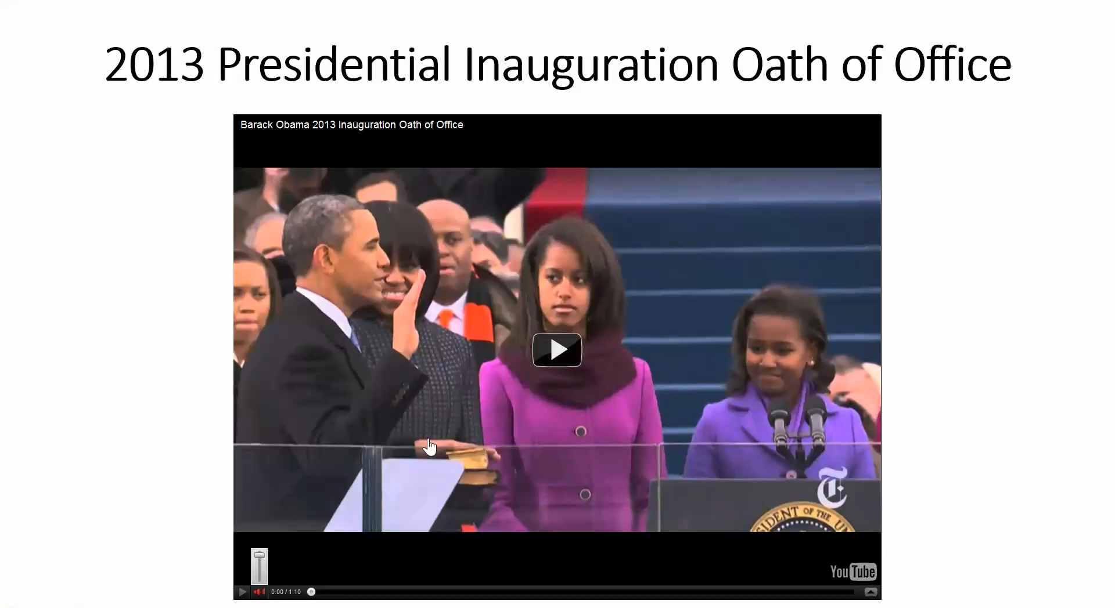
Step: Play the enlarged inauguration video in the running slide show
left_click(556, 350)
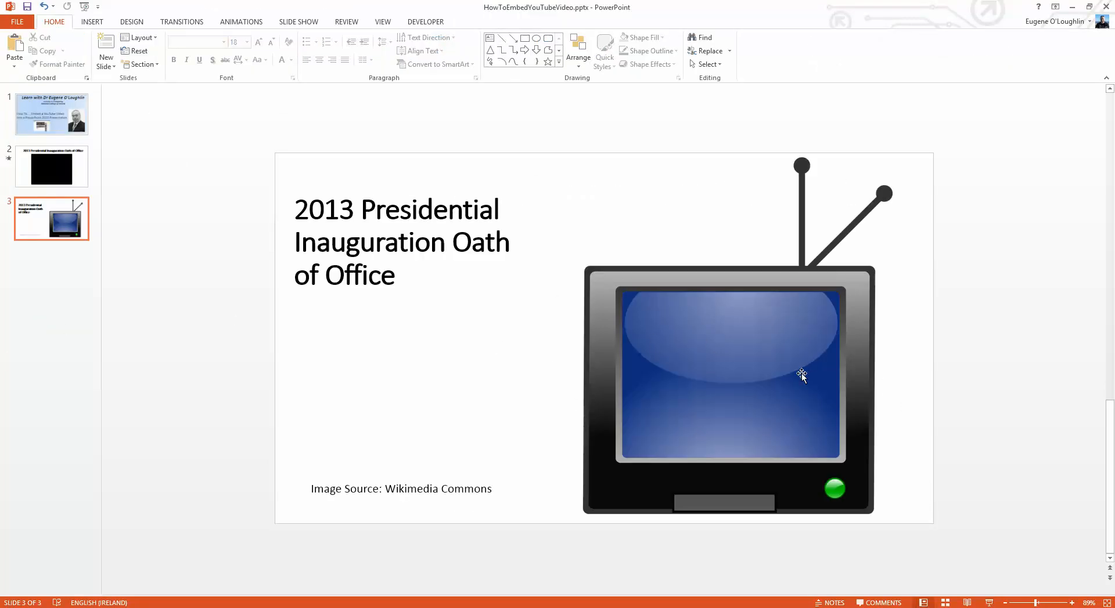
mouse_move(781, 375)
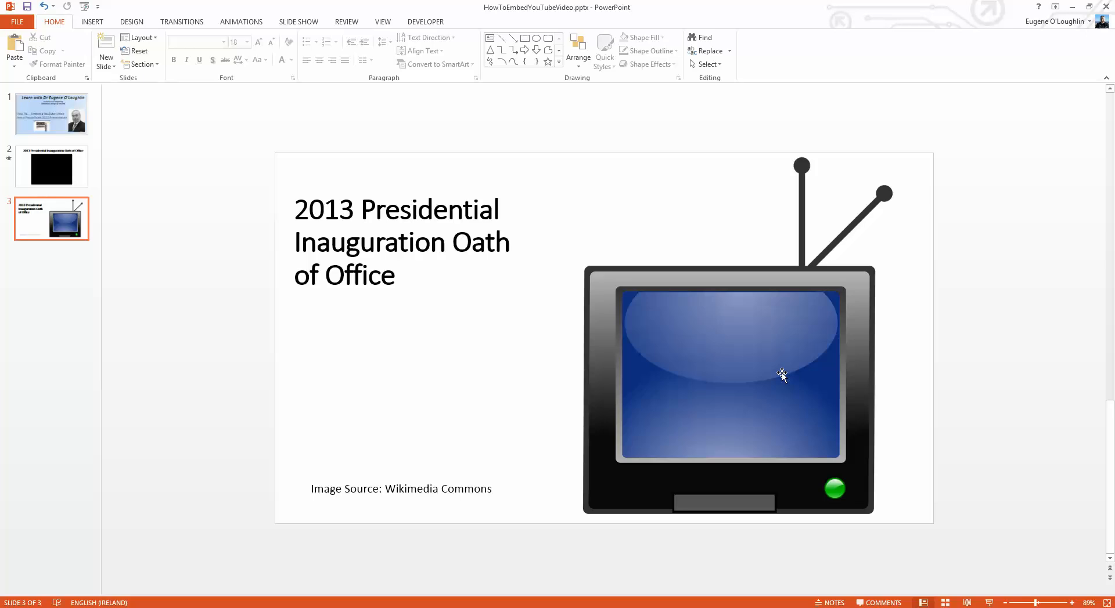
mouse_move(772, 375)
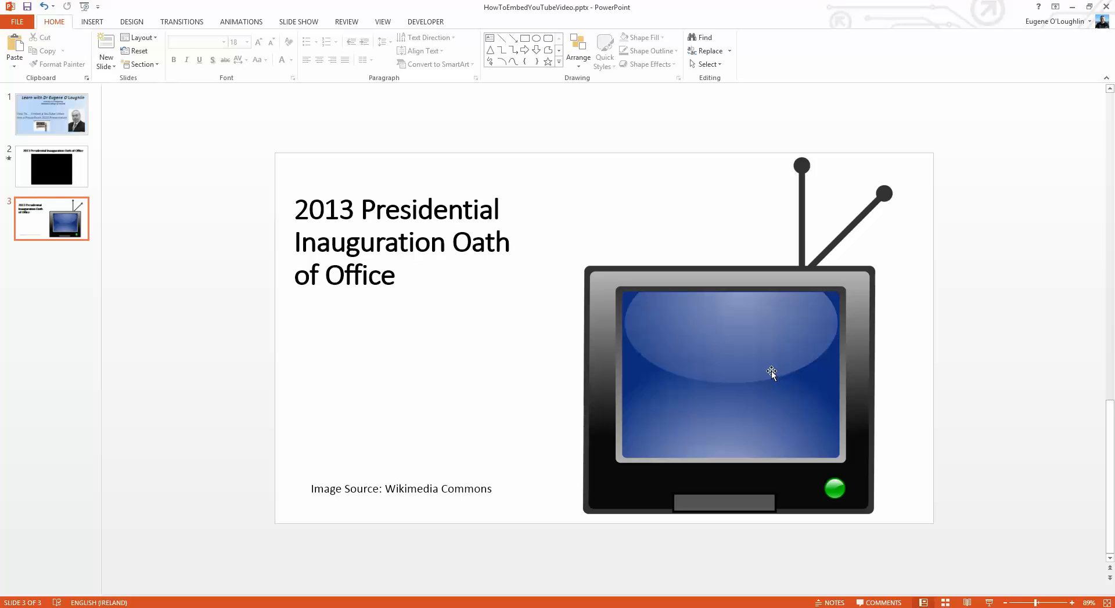
mouse_move(669, 335)
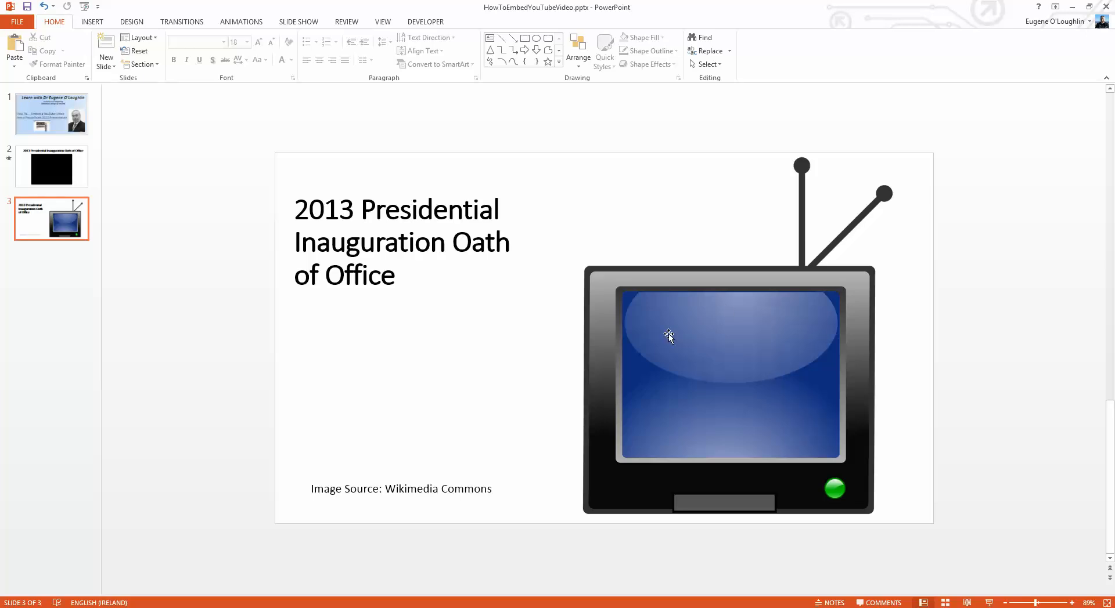
mouse_move(692, 352)
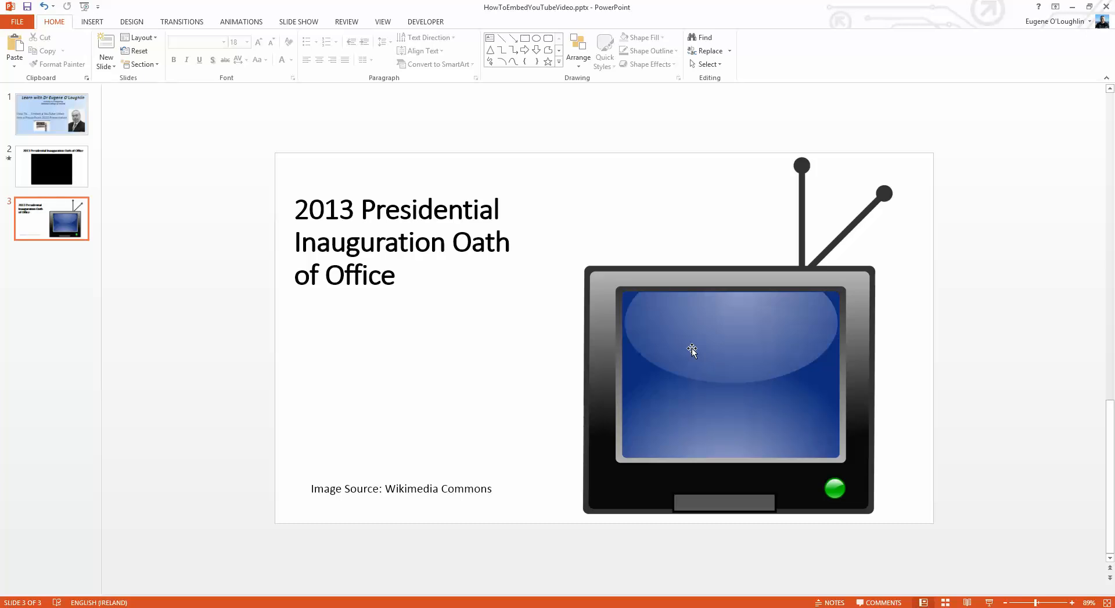
mouse_move(718, 411)
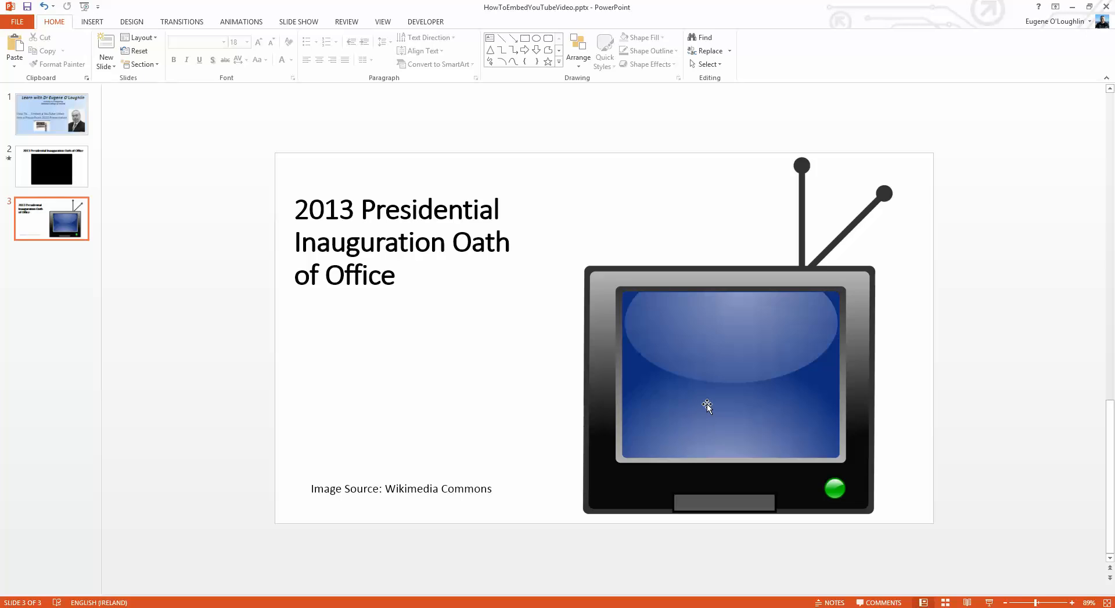
mouse_move(92, 21)
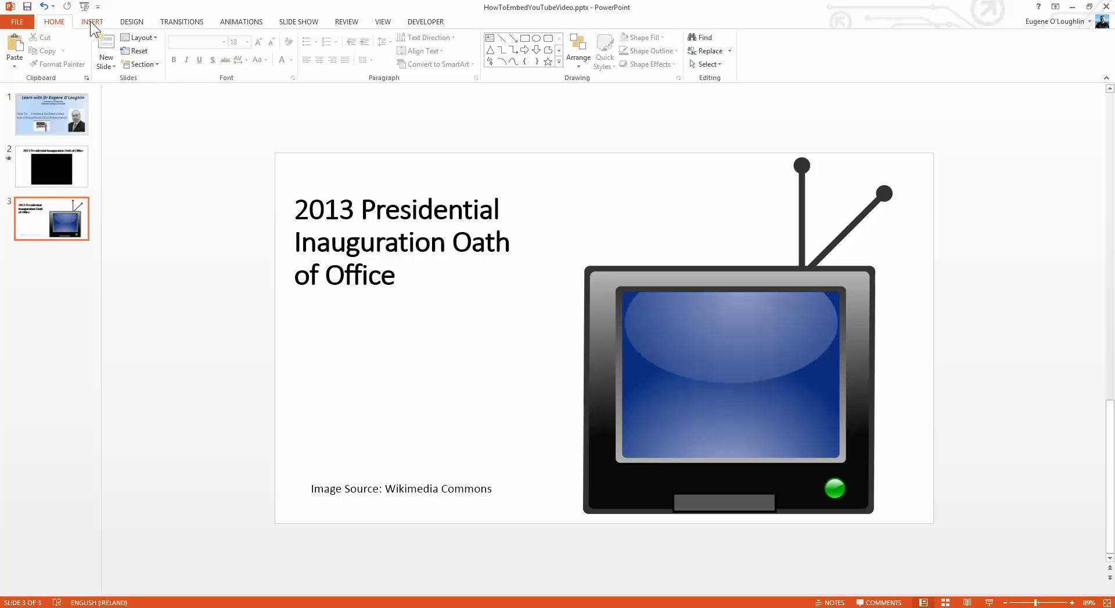
Step: Insert an online video on slide 3 by pasting the same YouTube embed code over the TV image
left_click(92, 21)
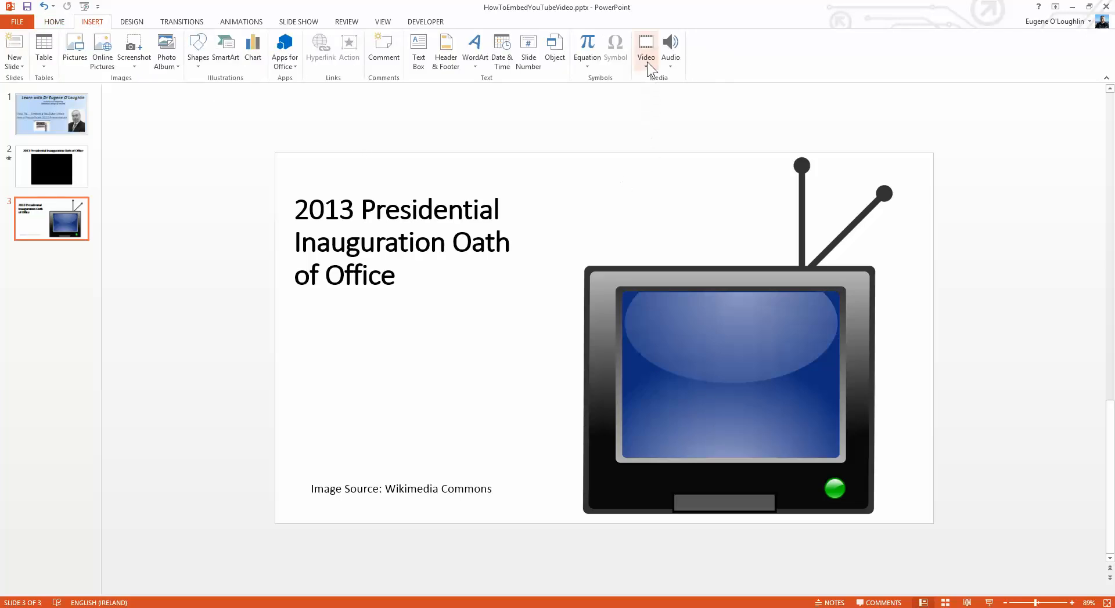
left_click(646, 52)
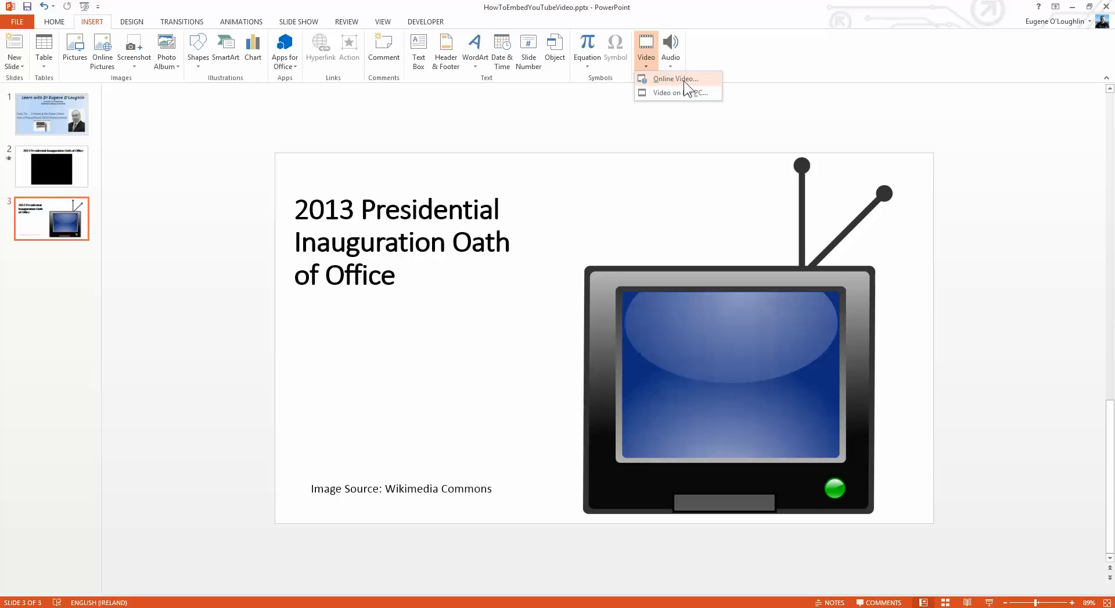
left_click(673, 79)
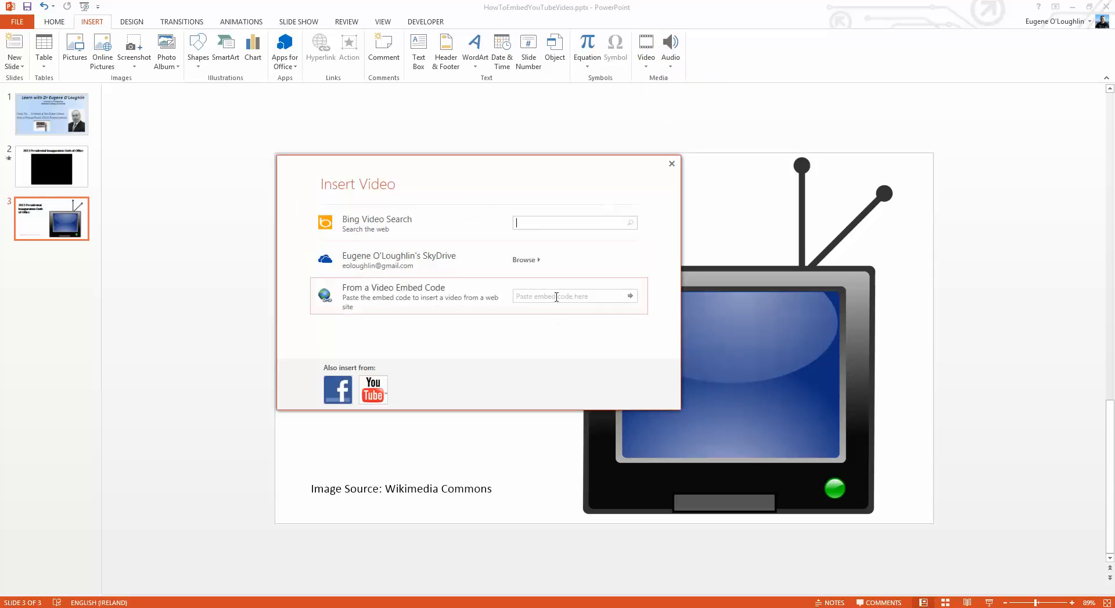
left_click(574, 296)
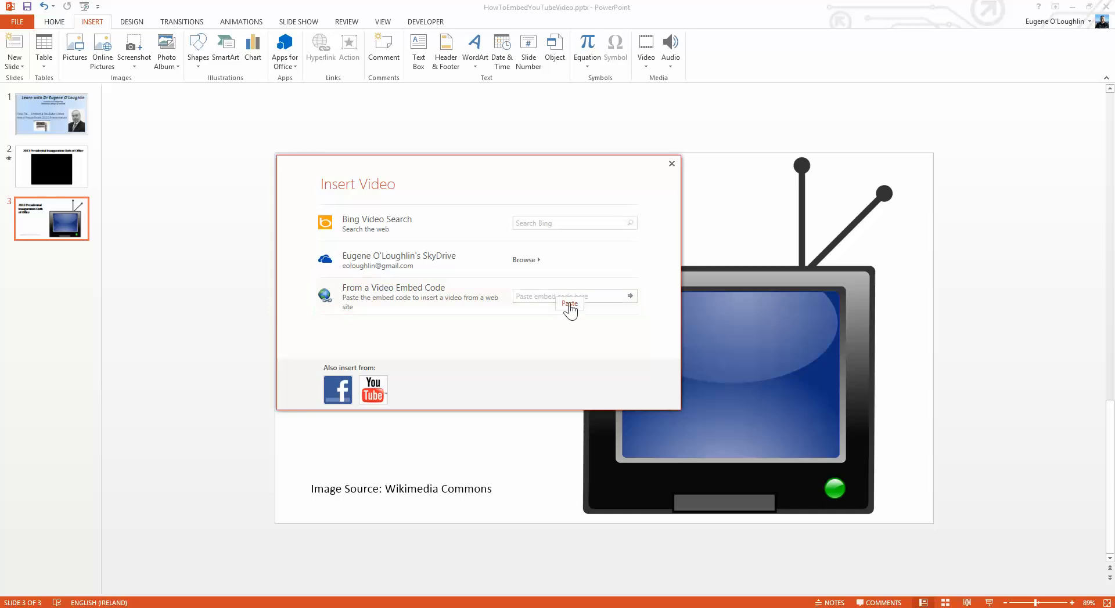
left_click(572, 296)
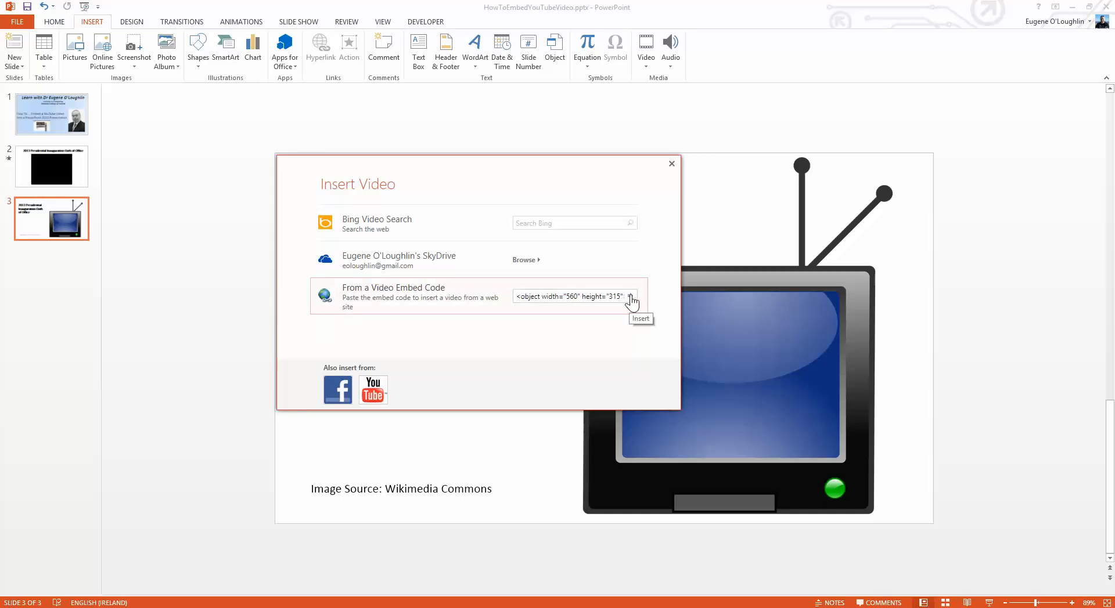
left_click(669, 164)
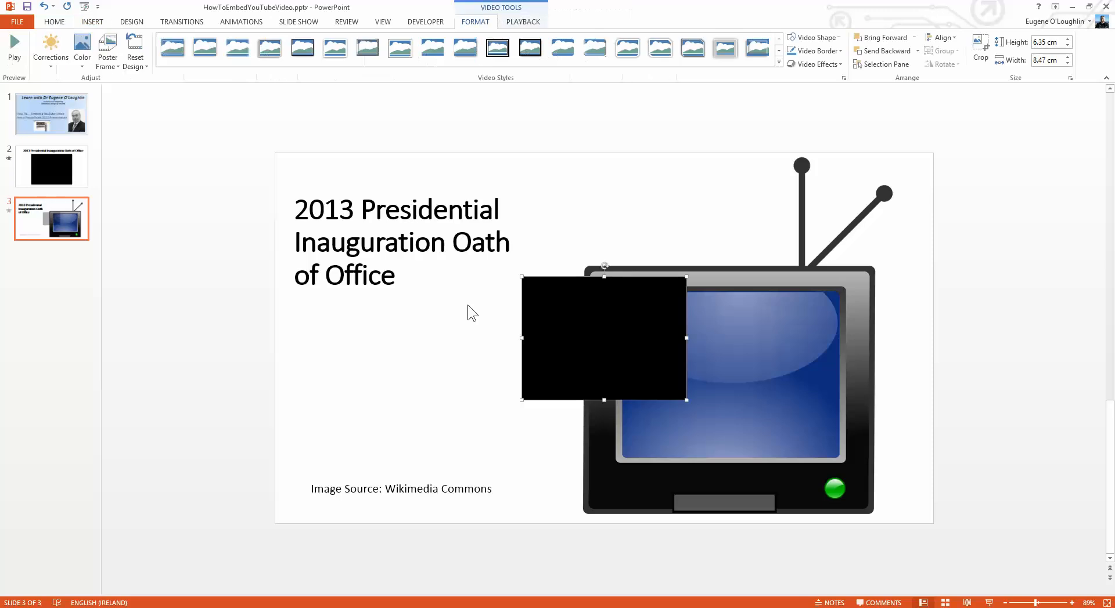
Step: Move the video onto the TV image and resize it to cover the screen area exactly
left_click_drag(603, 338, 720, 342)
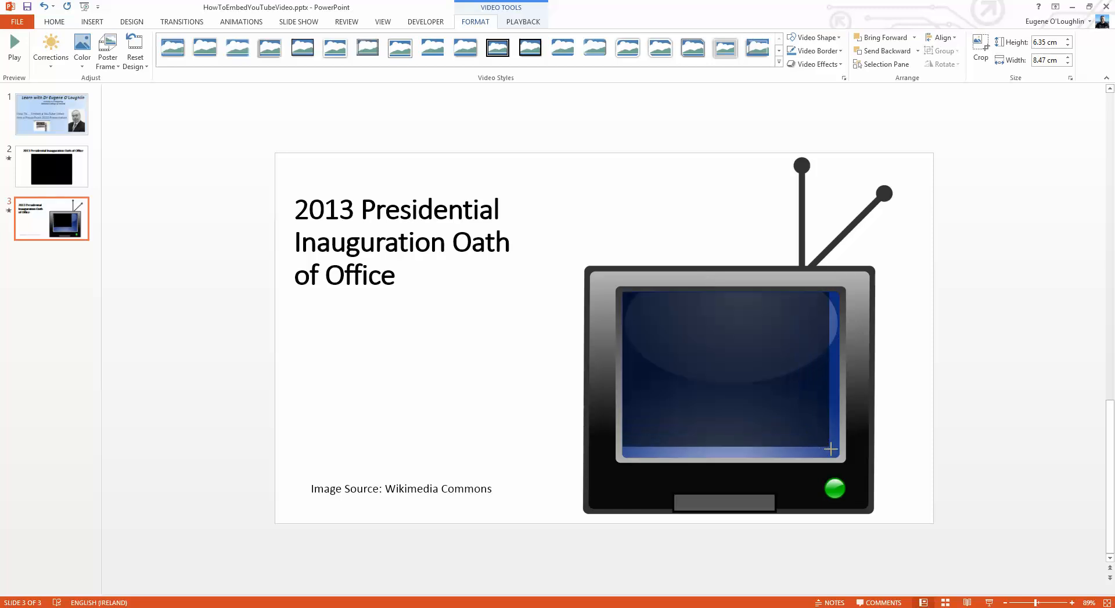
left_click_drag(829, 449, 844, 458)
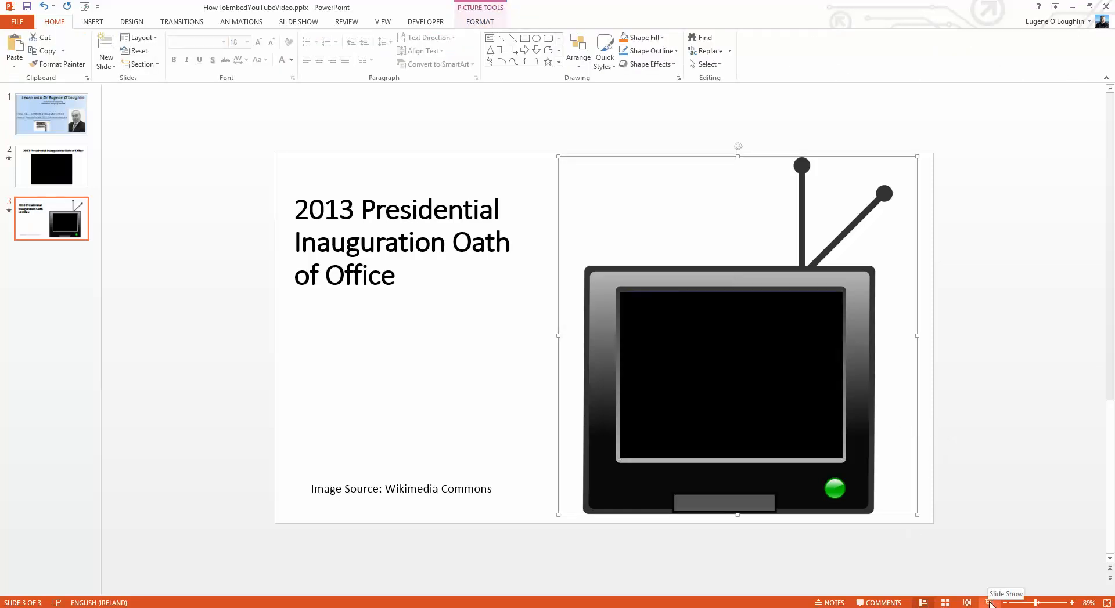
Step: Run the slide show from slide 3, play the inauguration video inside the TV, then pause it
left_click(988, 602)
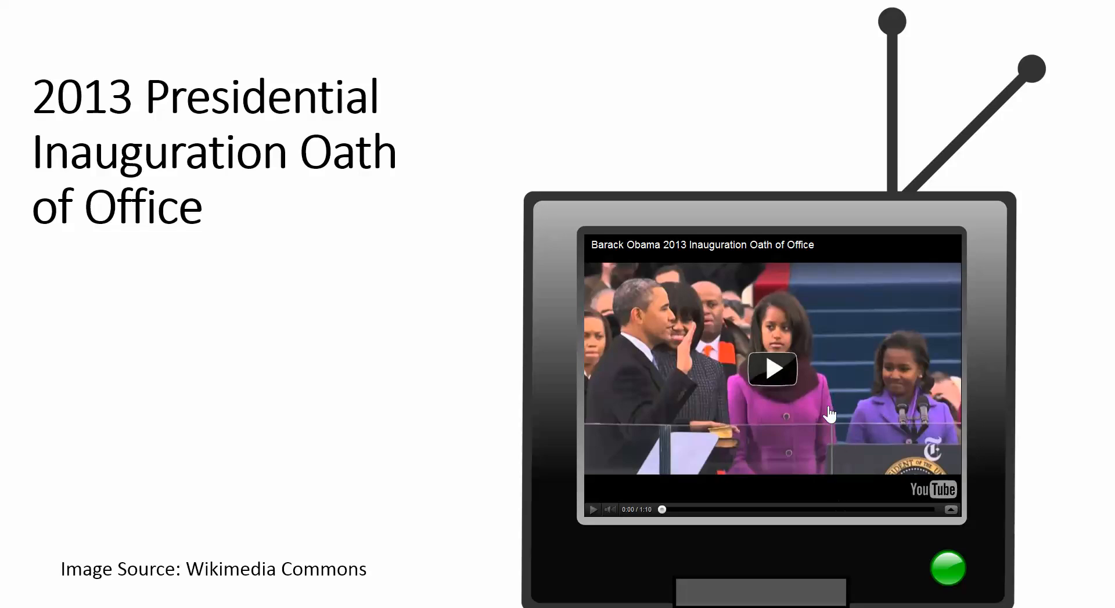
left_click(771, 369)
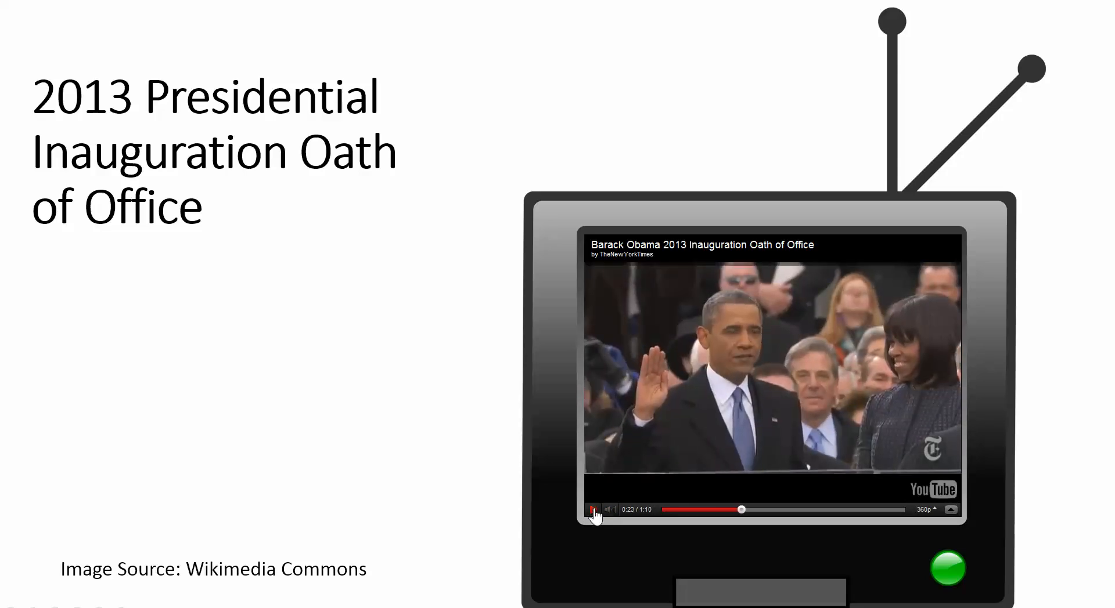
left_click(593, 510)
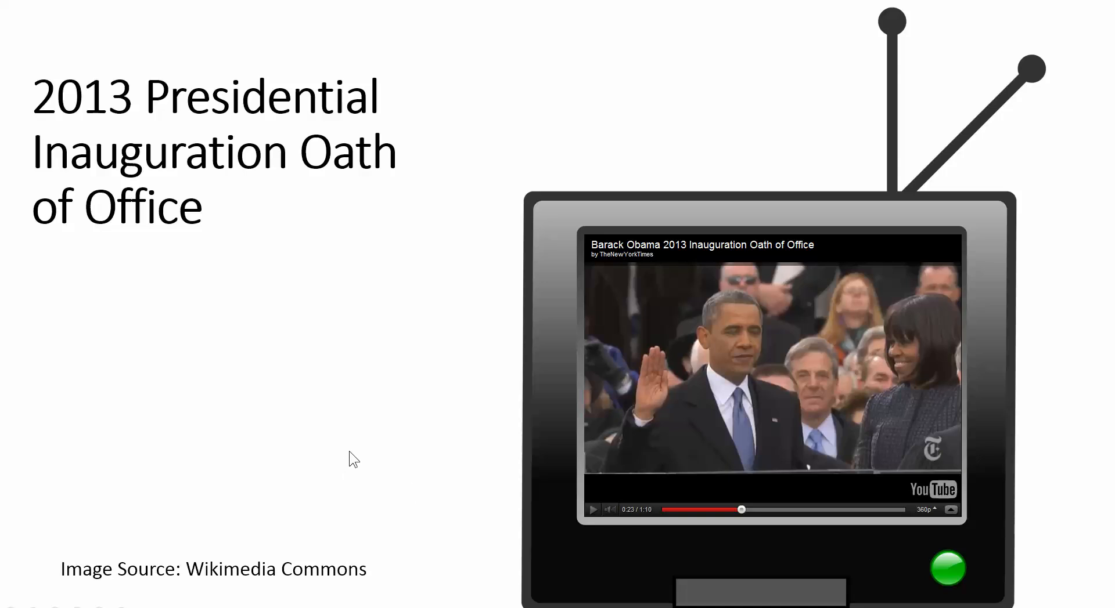